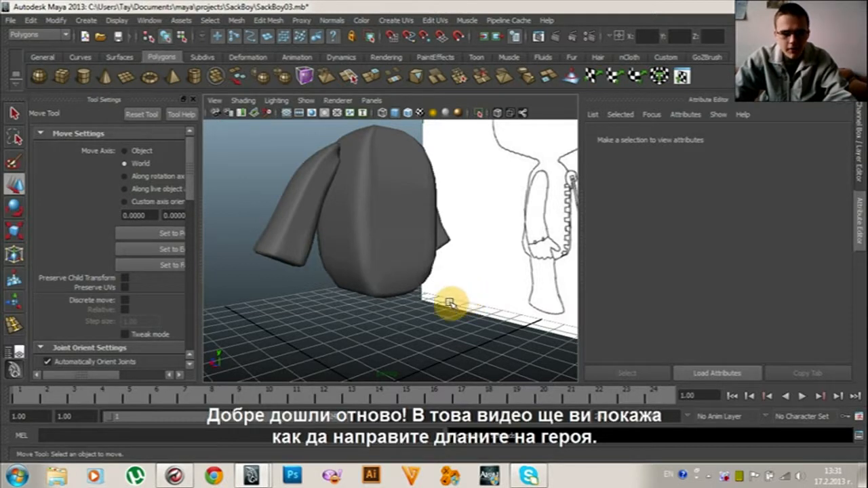
Step: Frame the reference drawing's hand area in the front view
left_click_drag(450, 304, 393, 304)
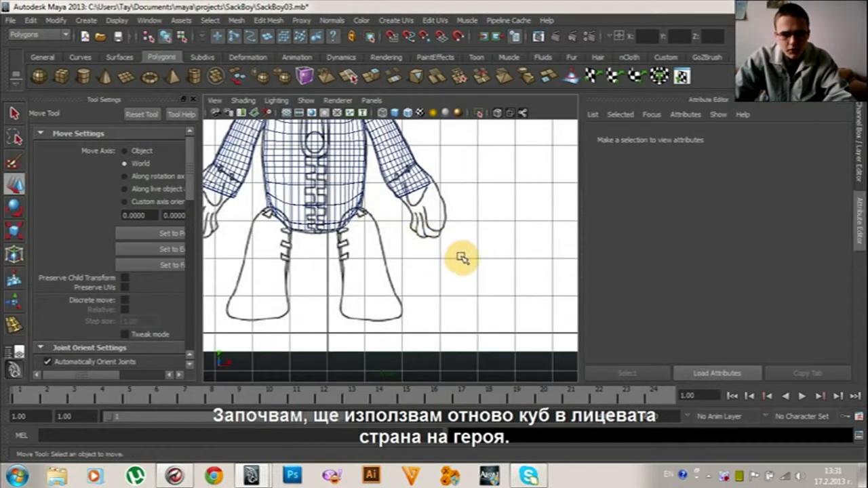
Step: Create a polygon cube and scale it down to finger width over a finger in the drawing
left_click(285, 251)
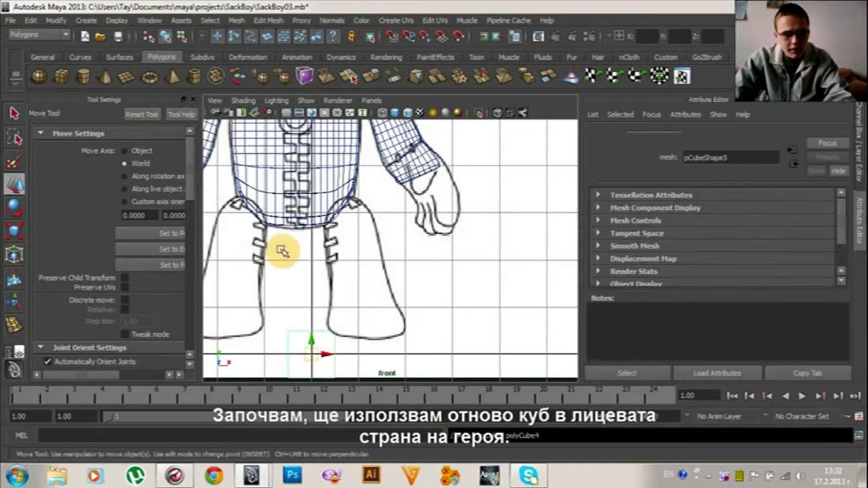
left_click(447, 203)
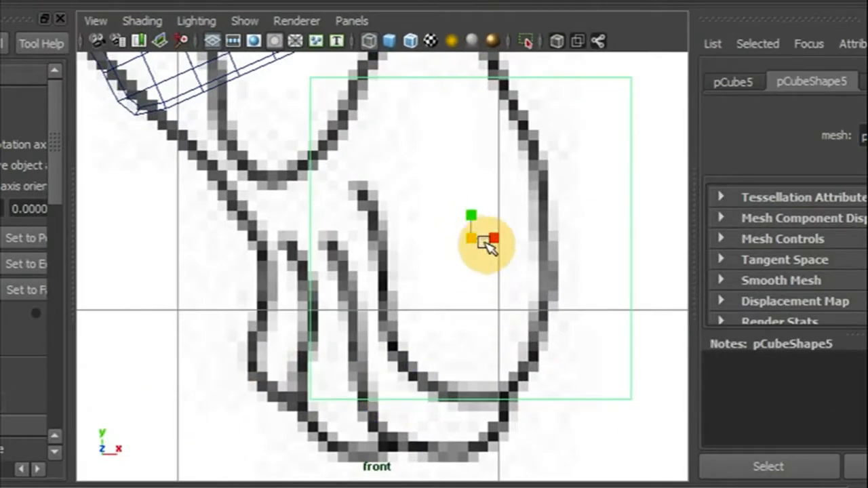
left_click_drag(489, 241, 527, 255)
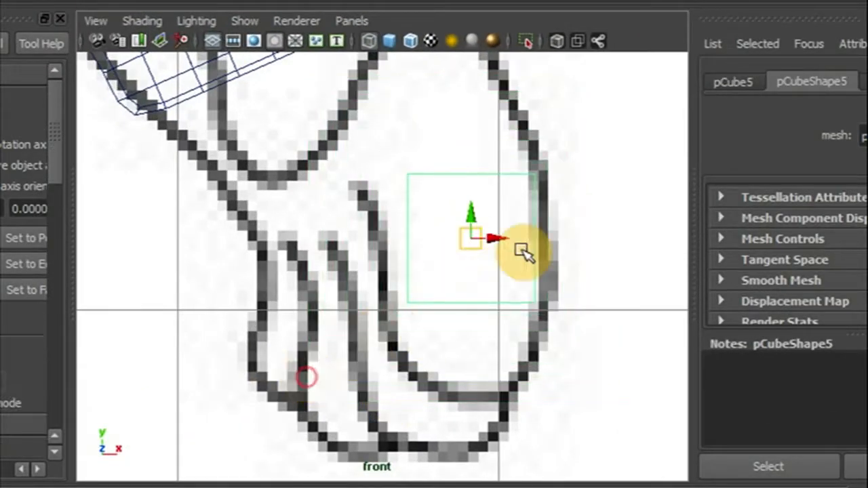
left_click_drag(526, 255, 468, 261)
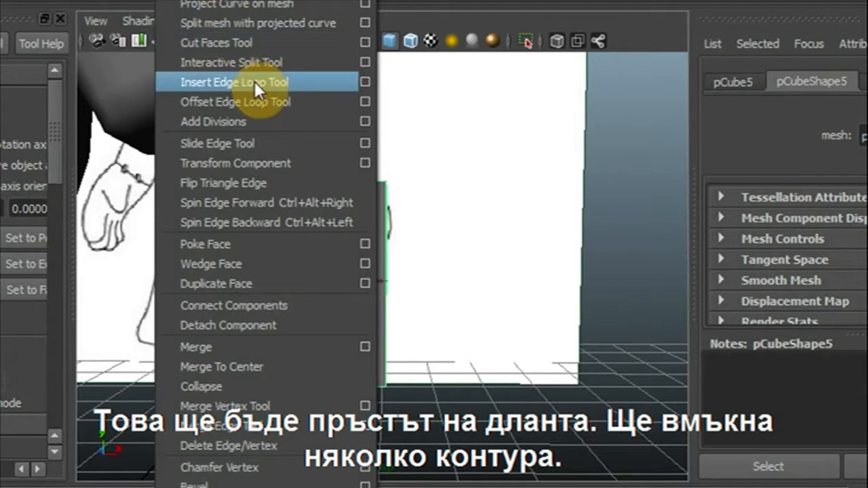
Step: Insert edge loops across the finger cube's length and return to Object Mode
left_click(234, 82)
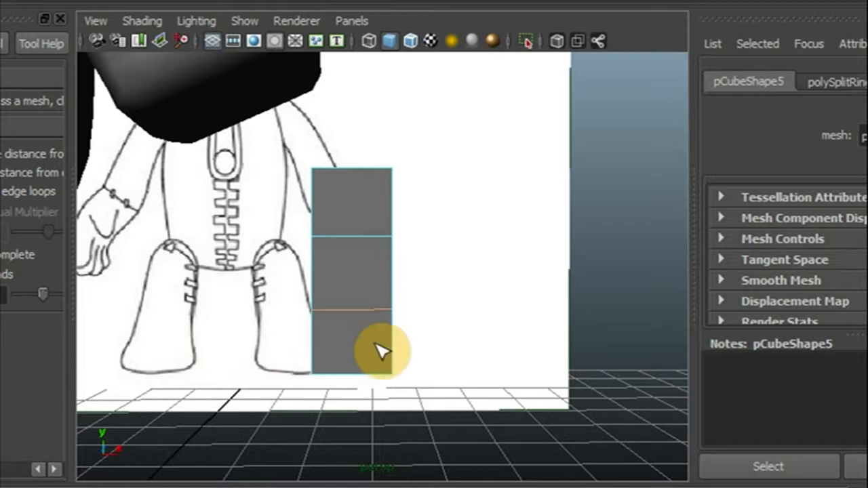
right_click(377, 350)
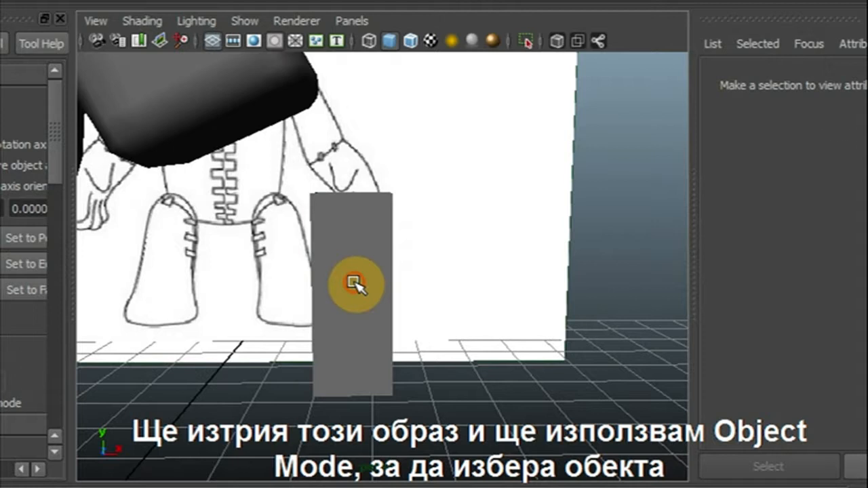
Step: Duplicate the finger box three times and line the four boxes up side by side
left_click(355, 285)
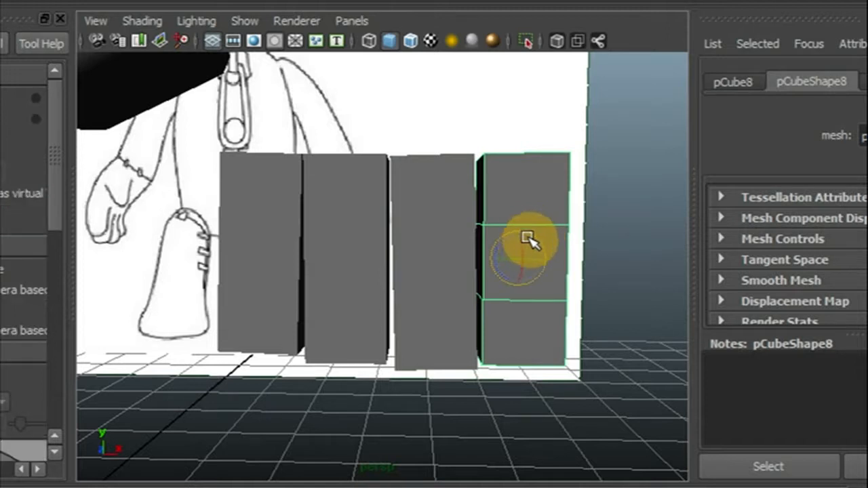
left_click_drag(529, 241, 505, 206)
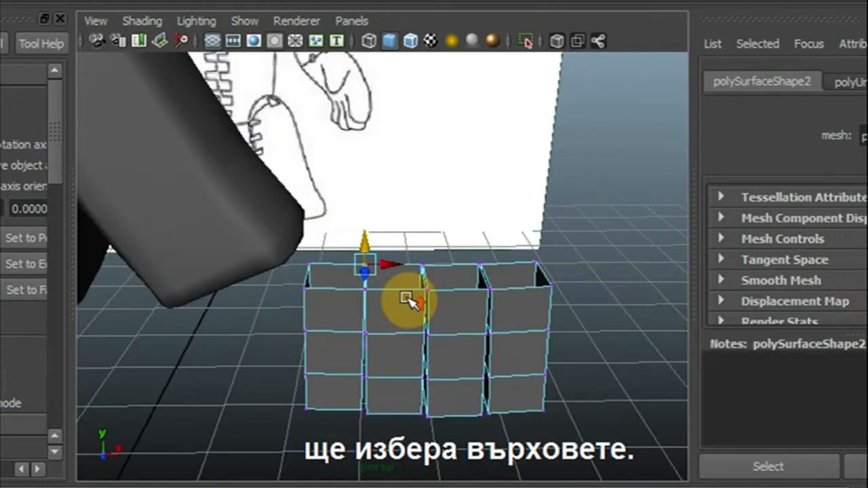
Step: Merge the touching corner vertices between neighbouring finger boxes to center
left_click_drag(407, 299, 149, 299)
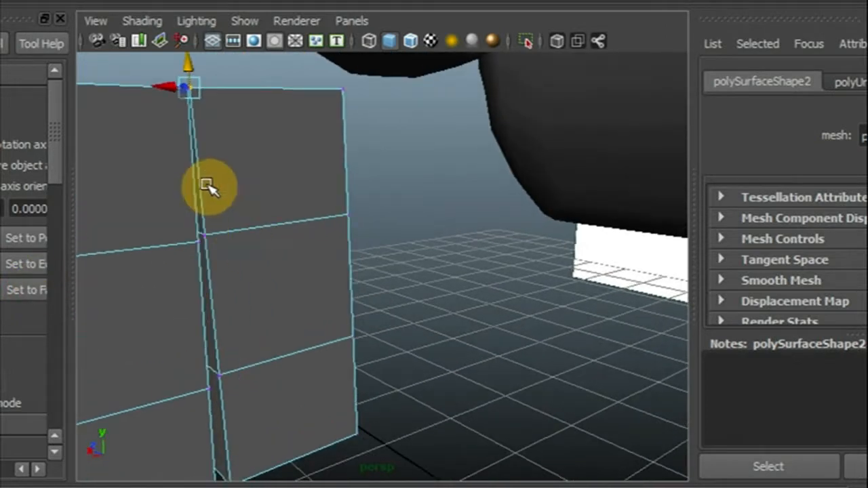
left_click_drag(211, 190, 383, 260)
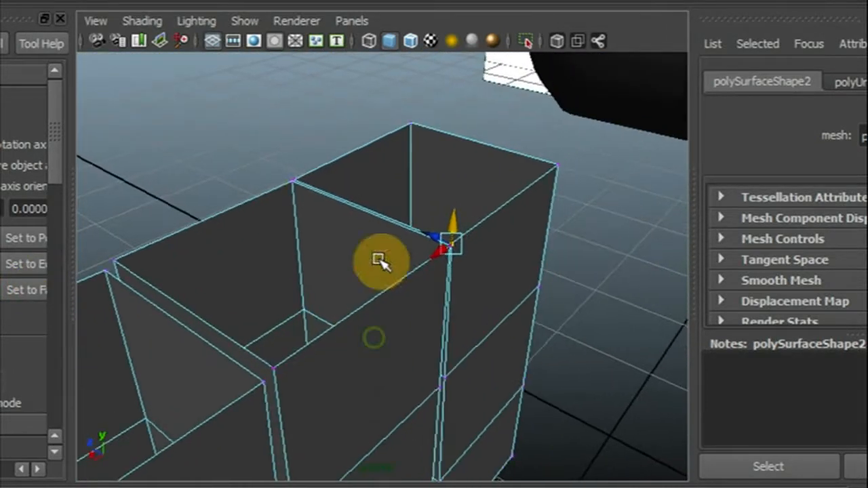
left_click_drag(382, 260, 448, 247)
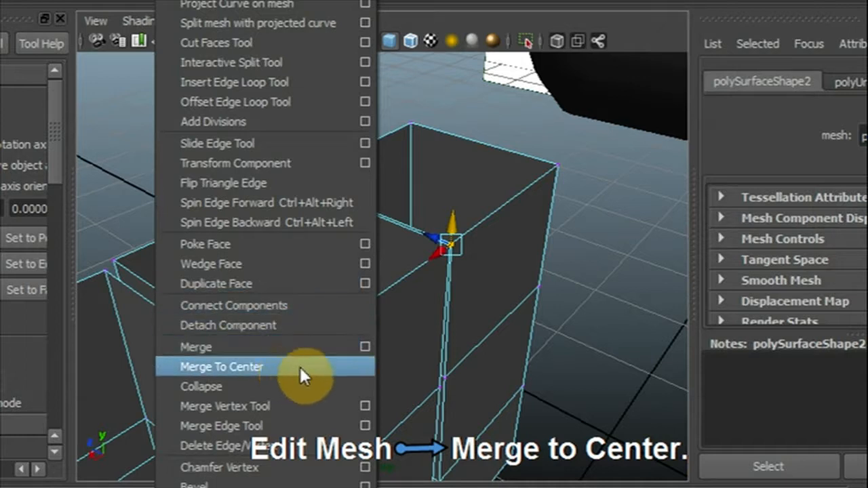
left_click(223, 366)
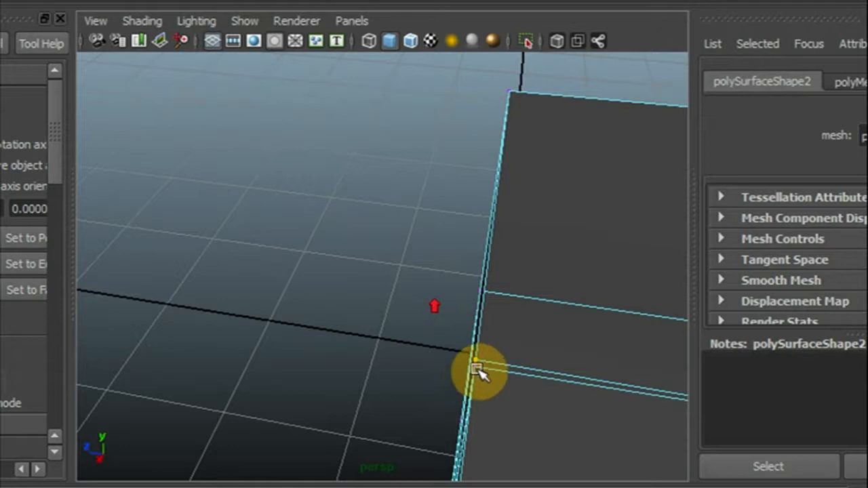
left_click_drag(482, 373, 380, 359)
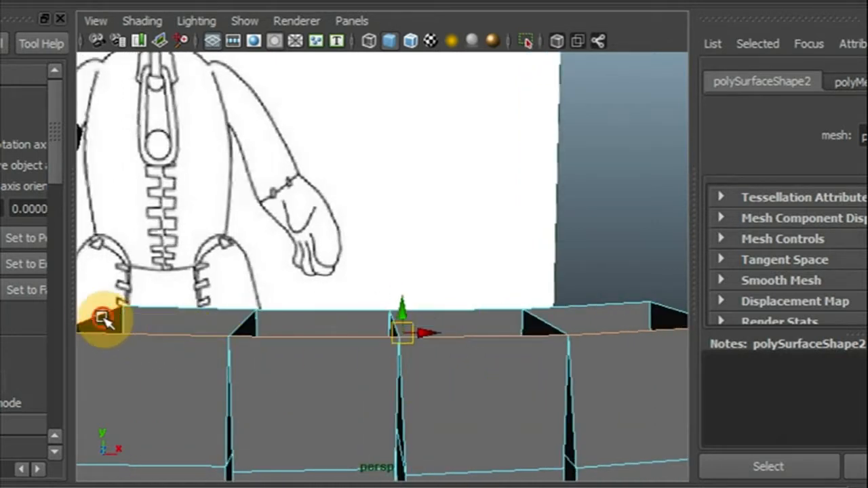
Step: Extrude the fingers' top border edges upward into a palm block
left_click_drag(102, 319, 215, 360)
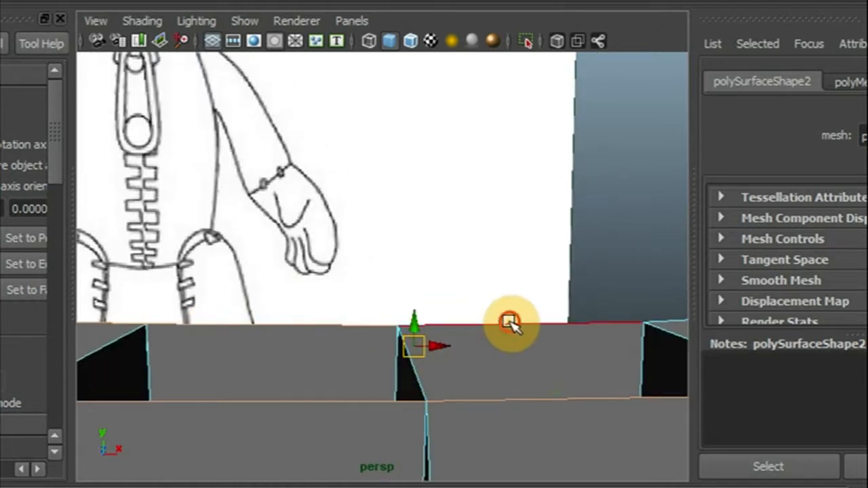
left_click_drag(513, 323, 400, 391)
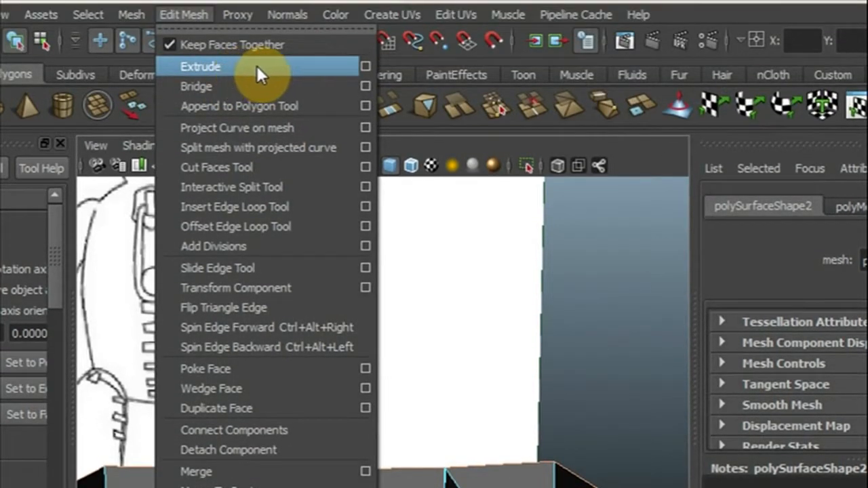
left_click(201, 65)
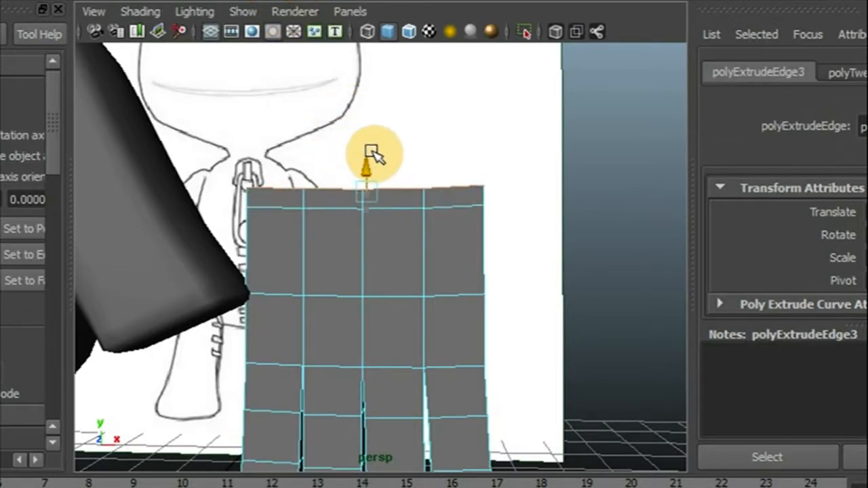
left_click_drag(377, 152, 355, 233)
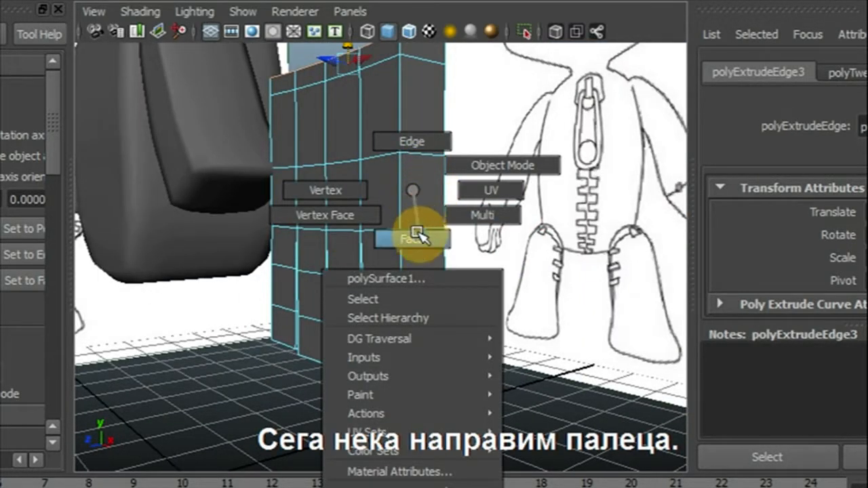
Step: Extrude a lower side face of the palm outward to start the thumb
left_click(412, 239)
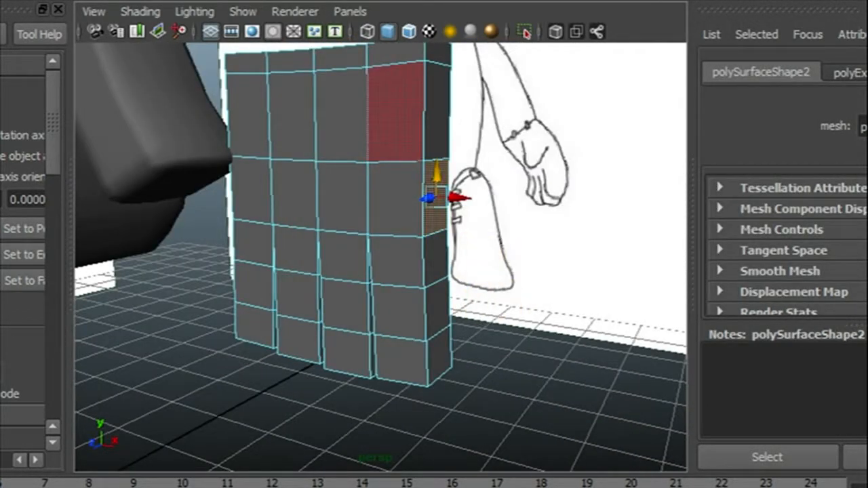
left_click(464, 197)
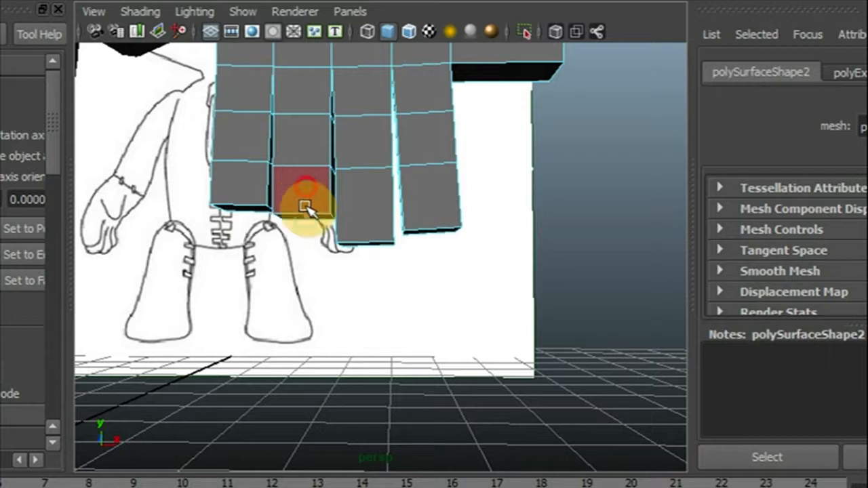
left_click_drag(305, 203, 325, 333)
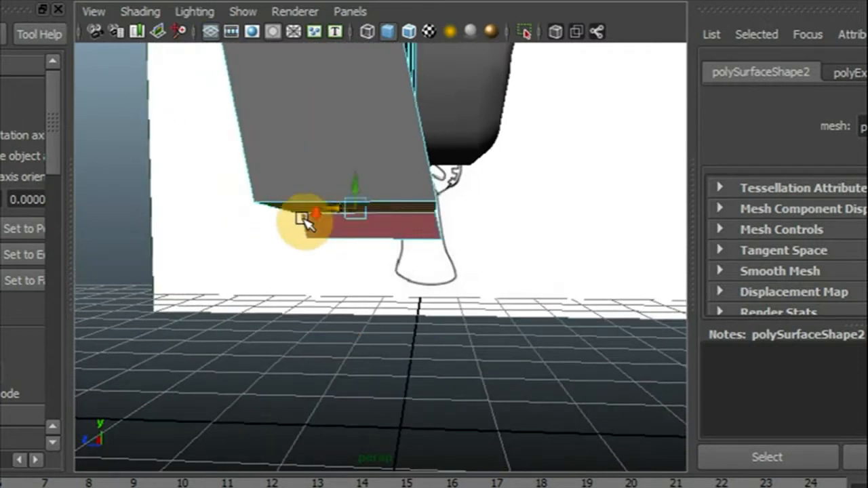
left_click_drag(309, 223, 570, 224)
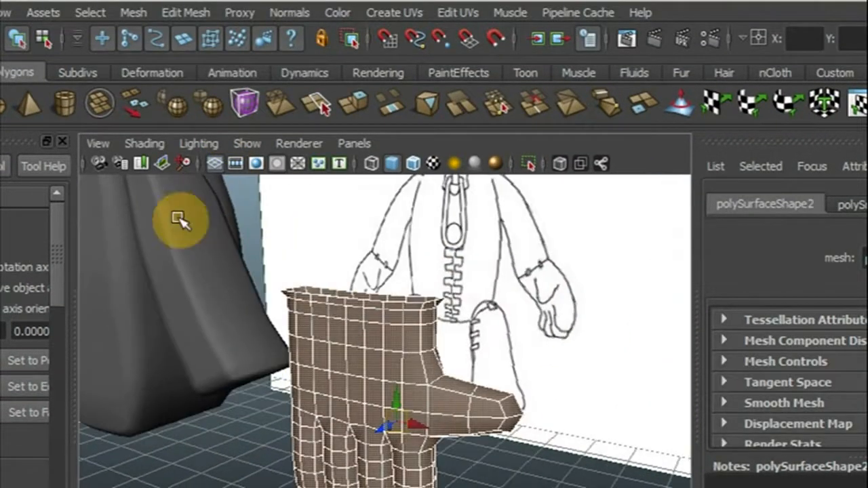
left_click(133, 13)
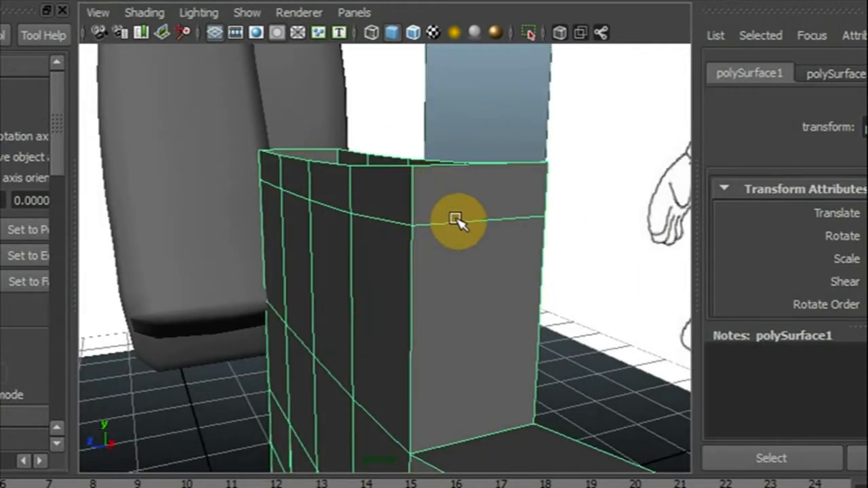
Step: Bridge the opposite top border edges to close the palm, then switch to vertex mode
left_click_drag(462, 220, 360, 241)
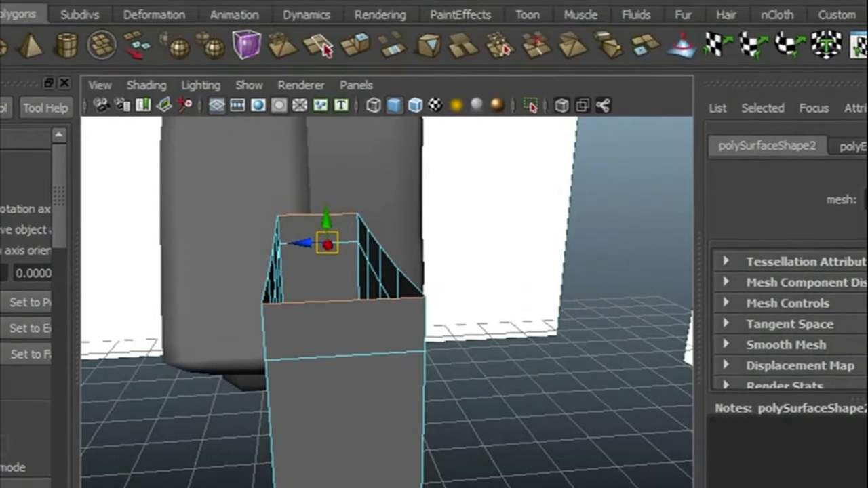
left_click(187, 13)
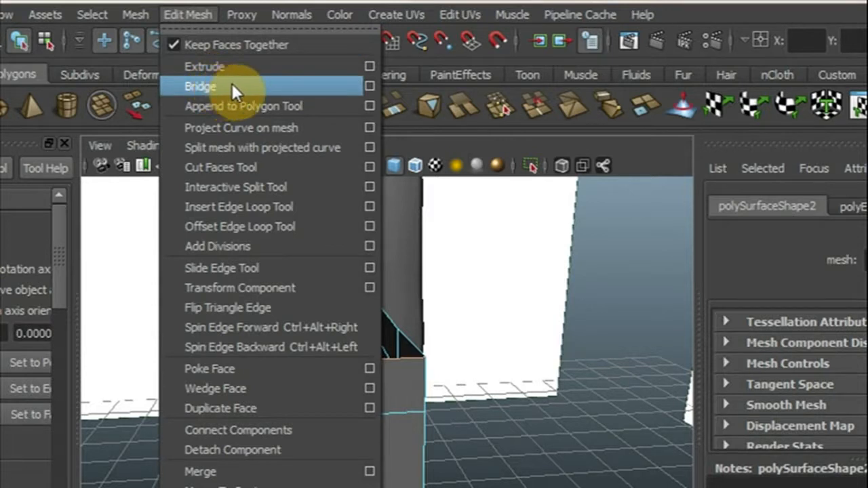
left_click(201, 87)
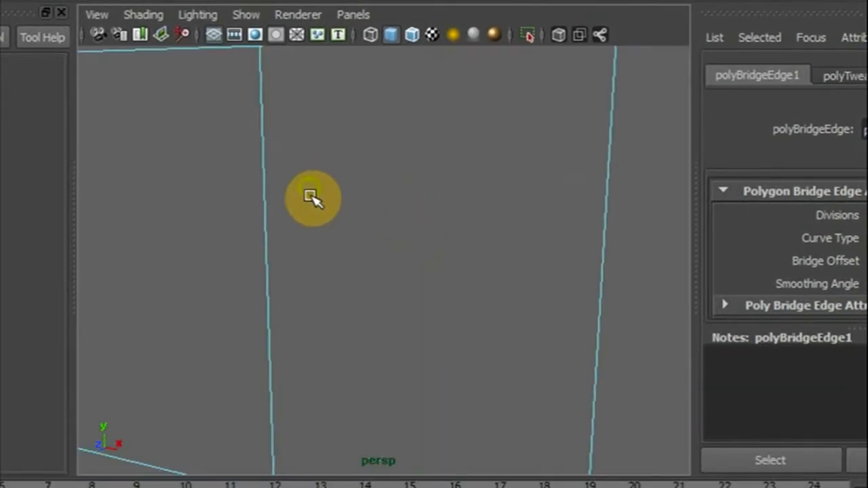
right_click(312, 197)
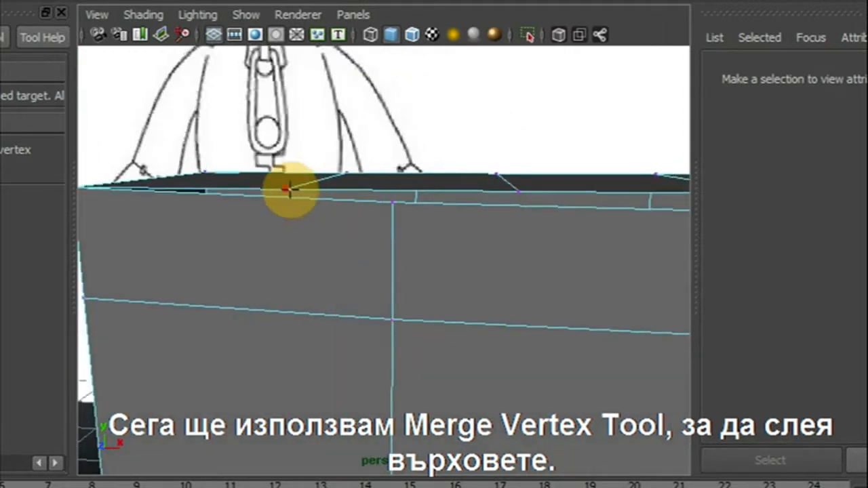
Step: Merge the top vertices onto their neighbours and pull the block's upper edge into shape
left_click_drag(285, 188, 394, 203)
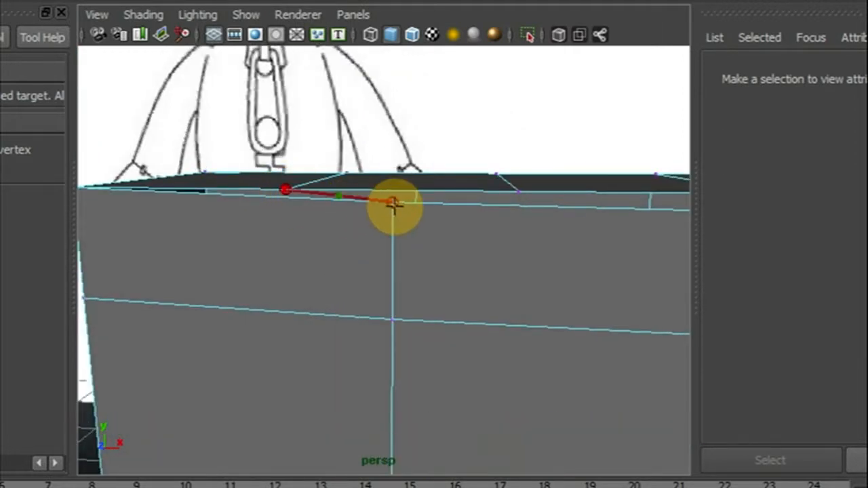
left_click_drag(393, 206, 339, 197)
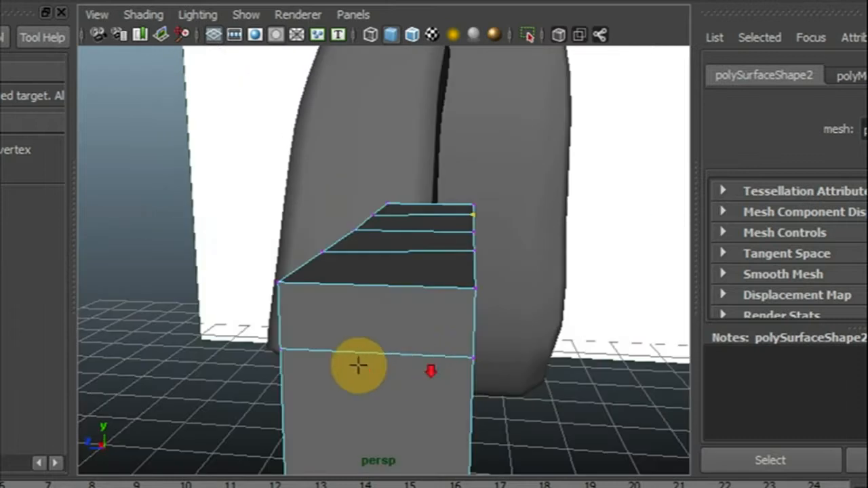
right_click(359, 367)
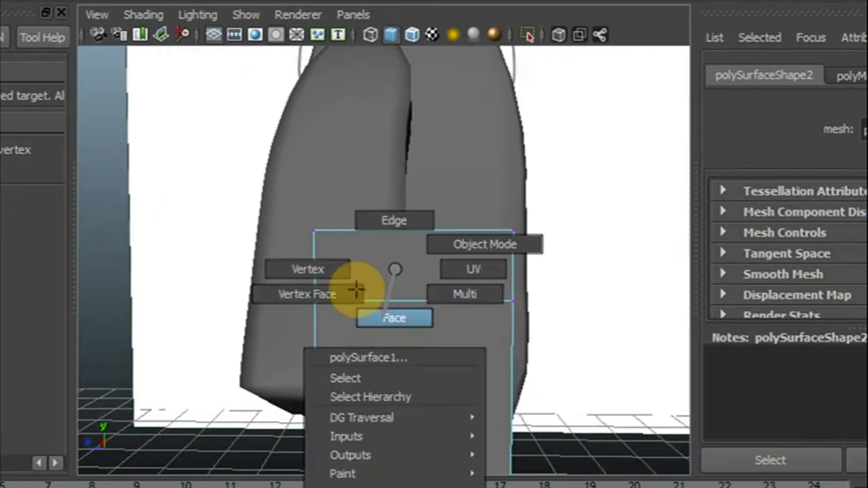
left_click(393, 317)
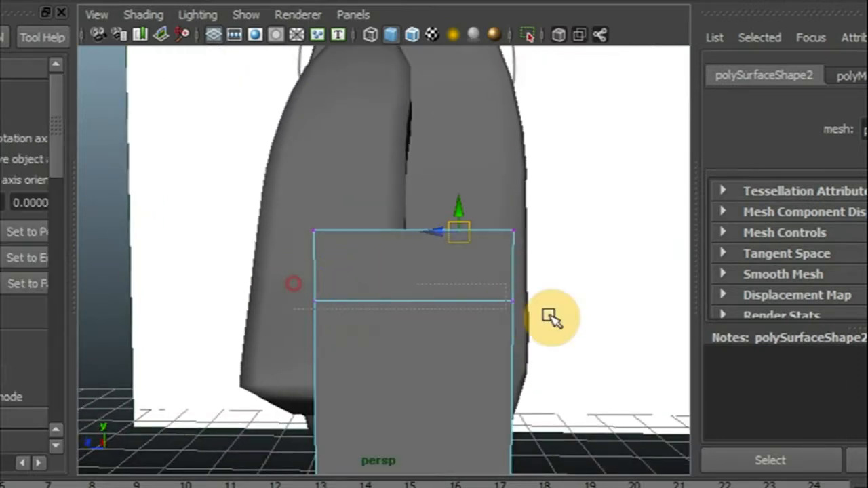
left_click_drag(554, 319, 396, 336)
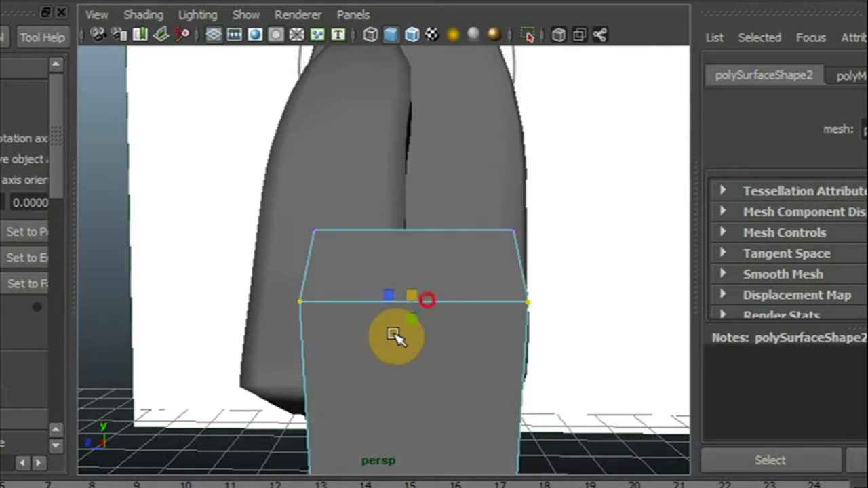
left_click_drag(397, 336, 488, 285)
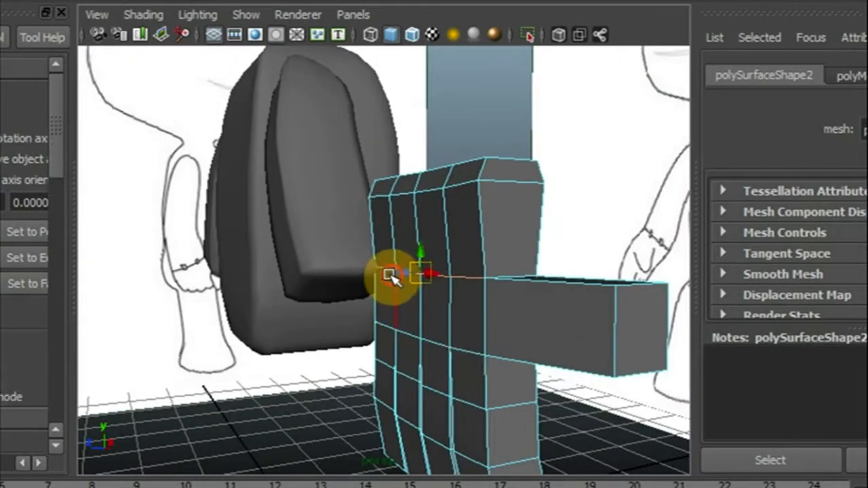
Step: Bend the side vertices and edge loop to curve the palm
left_click_drag(393, 278, 291, 244)
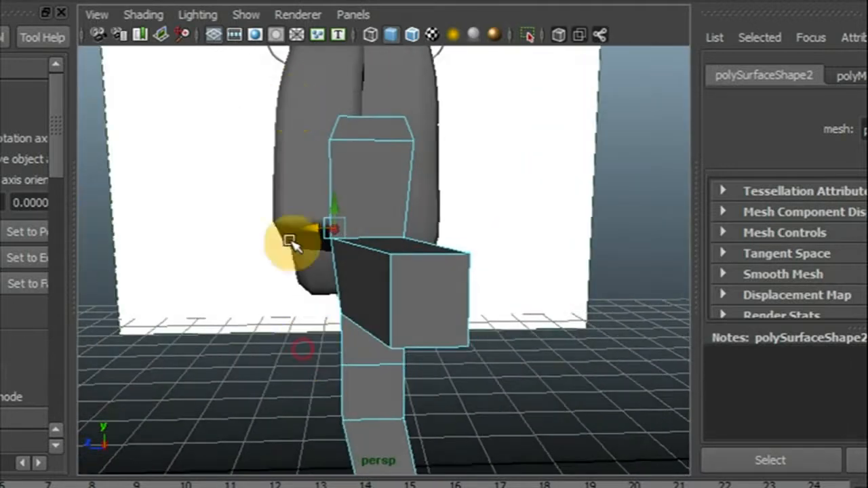
left_click_drag(292, 242, 509, 241)
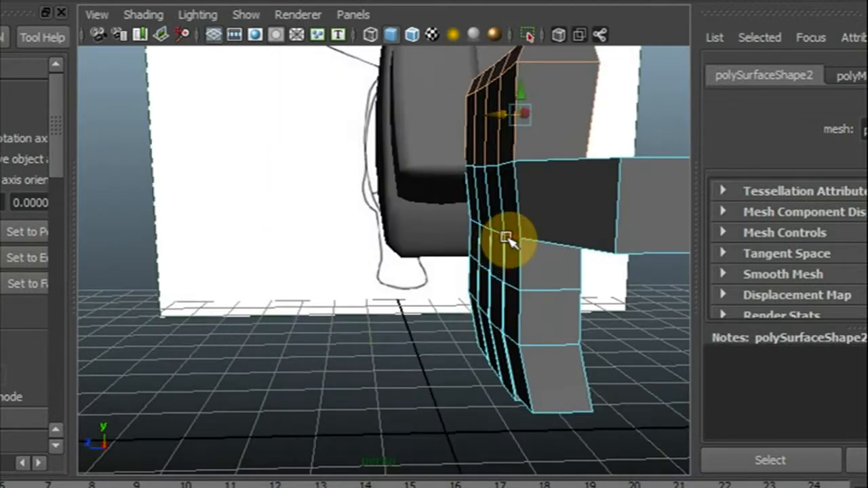
left_click_drag(509, 241, 461, 325)
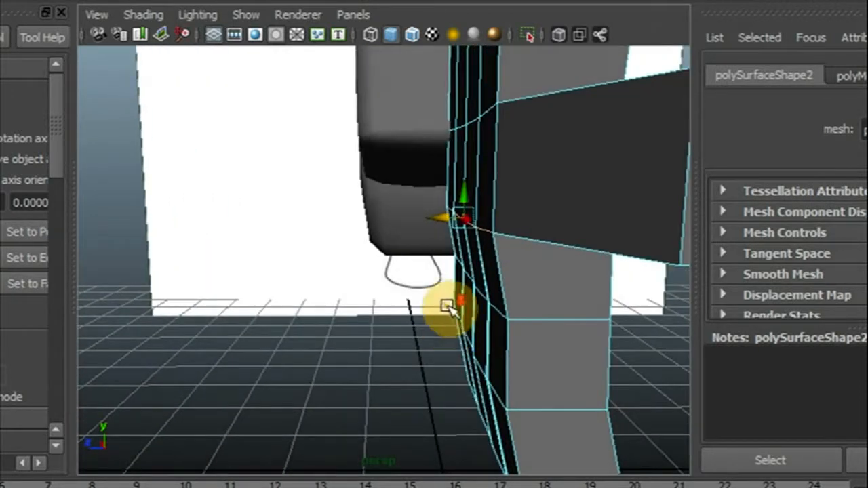
left_click_drag(450, 305, 522, 71)
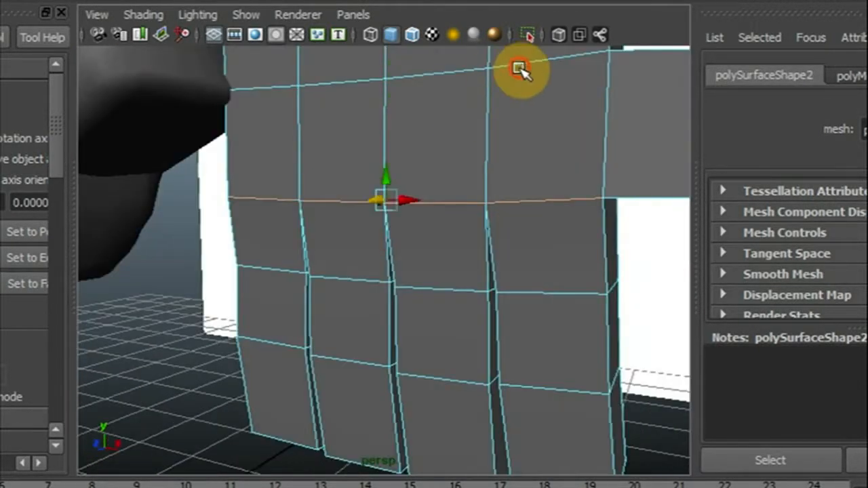
left_click_drag(523, 71, 396, 165)
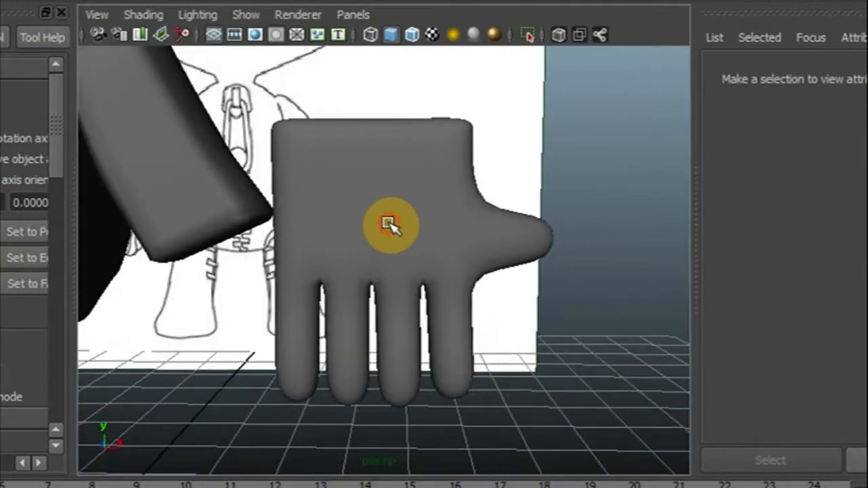
Step: Move and rotate the smoothed hand into the end of the arm's sleeve
left_click(390, 224)
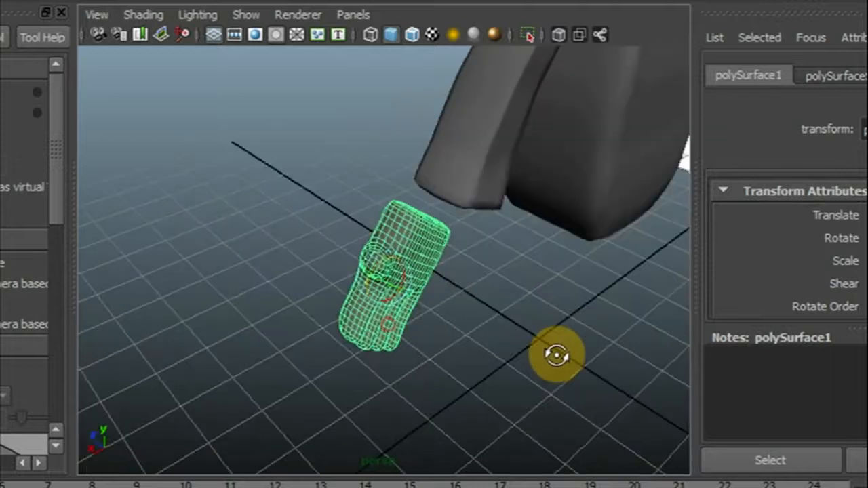
left_click_drag(556, 355, 454, 312)
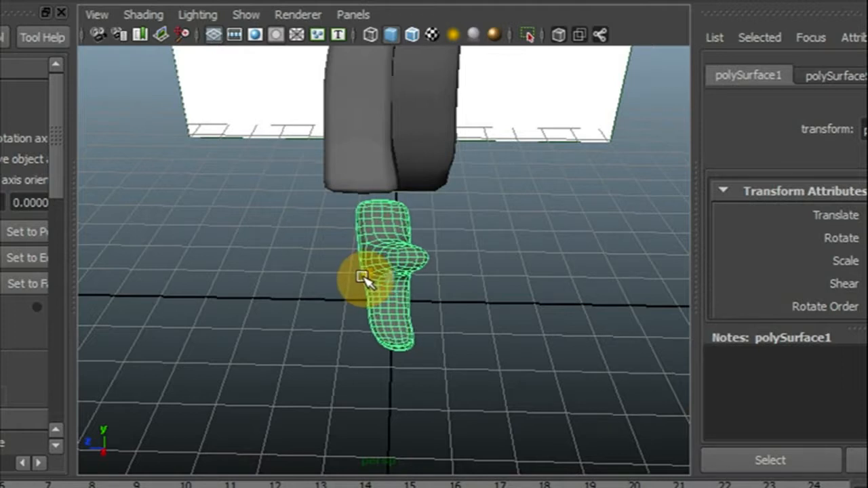
left_click_drag(366, 278, 210, 247)
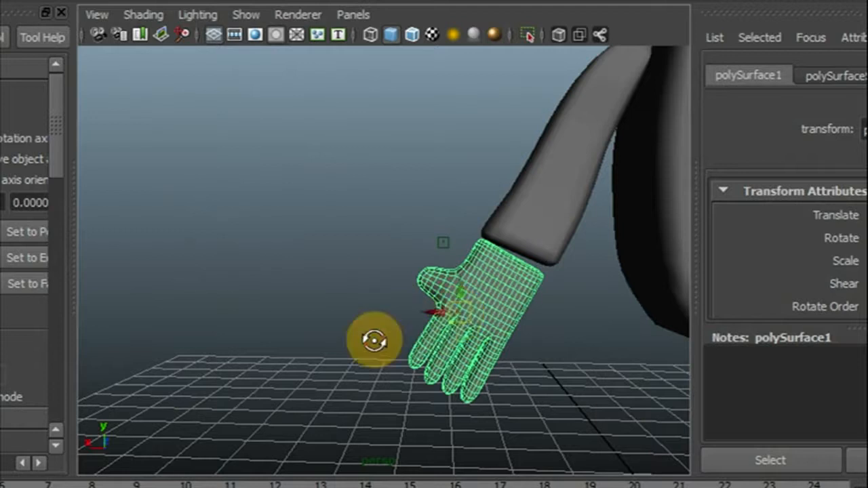
left_click_drag(377, 339, 459, 312)
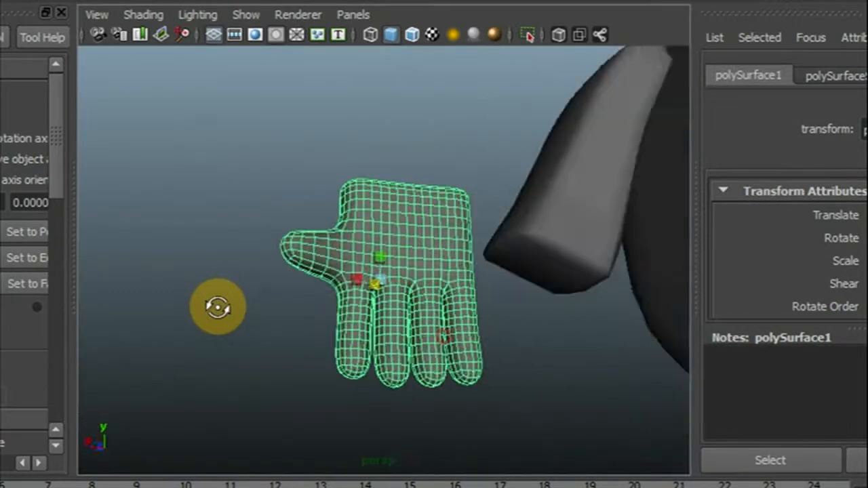
left_click_drag(217, 305, 383, 274)
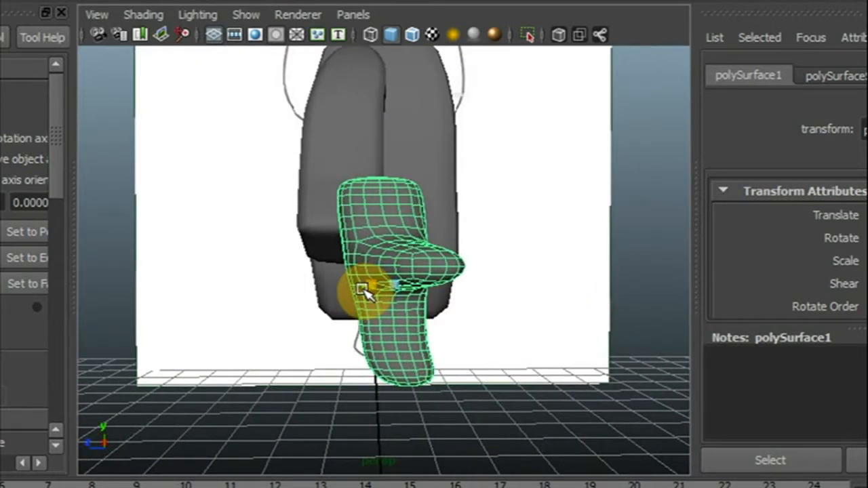
left_click_drag(366, 296, 295, 312)
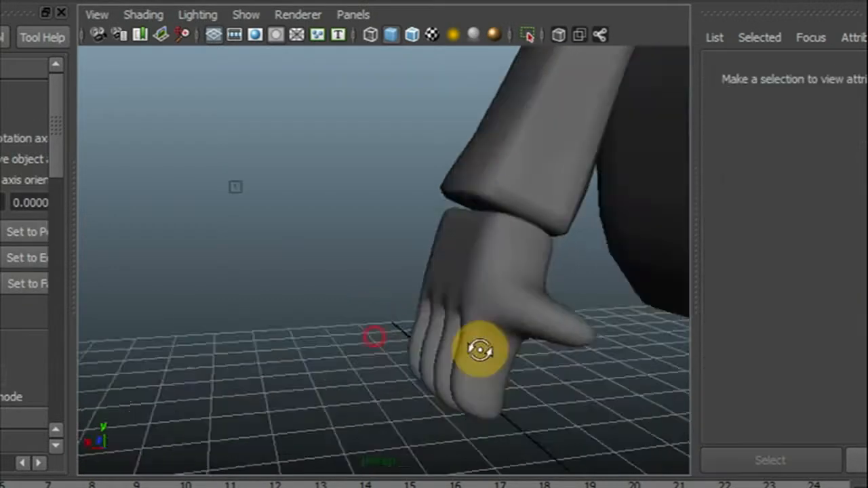
Step: Orbit around the arm to inspect the attached hand's fit
left_click_drag(482, 350, 236, 302)
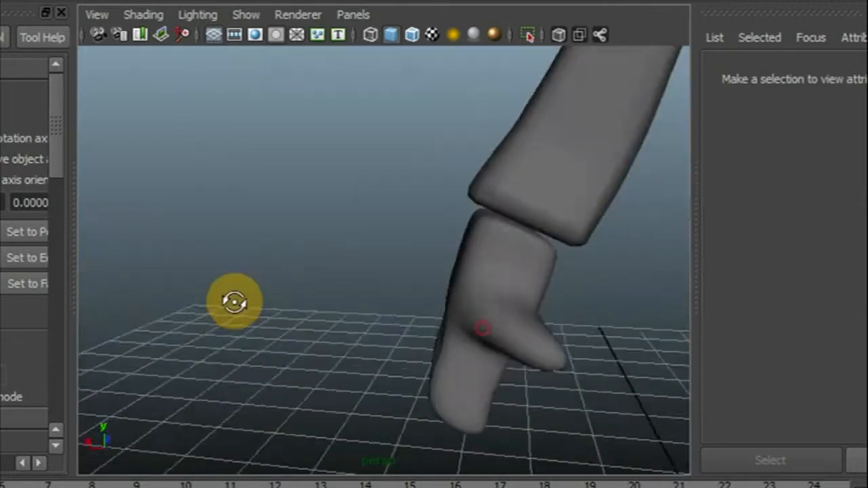
left_click_drag(236, 301, 482, 312)
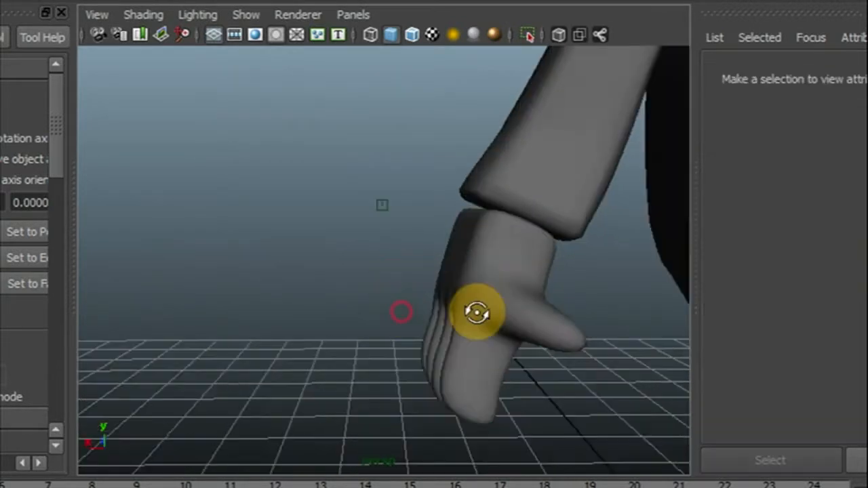
left_click_drag(477, 312, 441, 310)
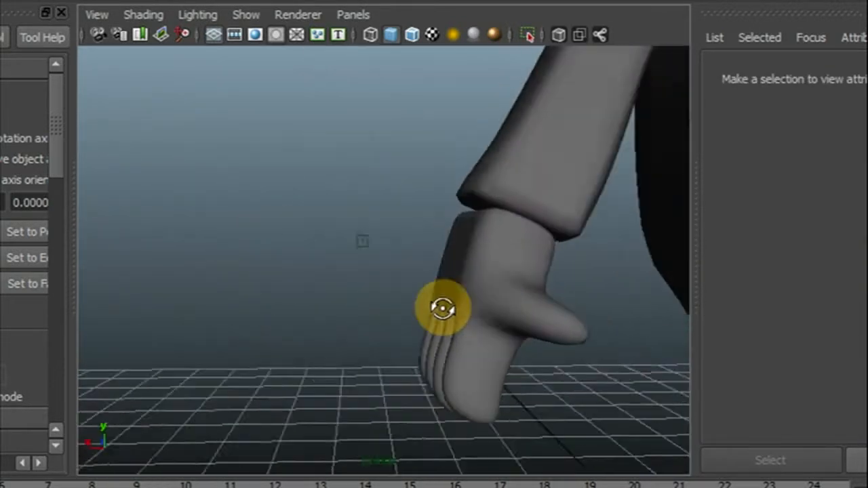
left_click_drag(445, 309, 448, 169)
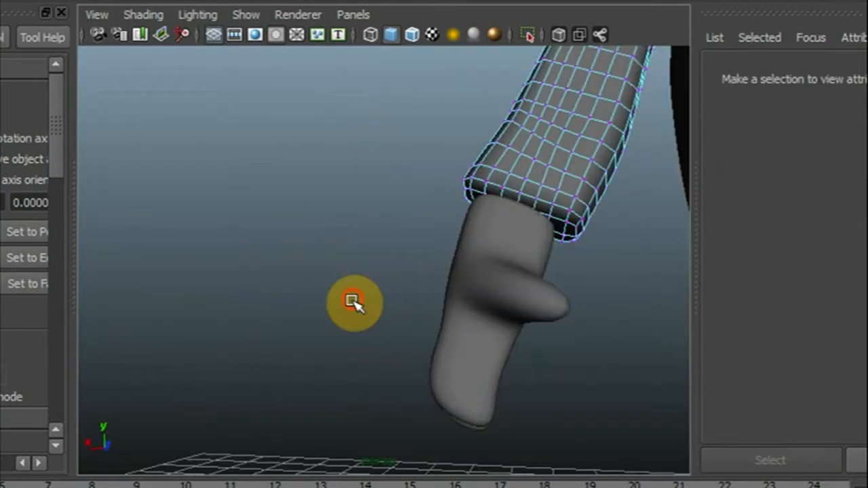
left_click_drag(353, 301, 518, 353)
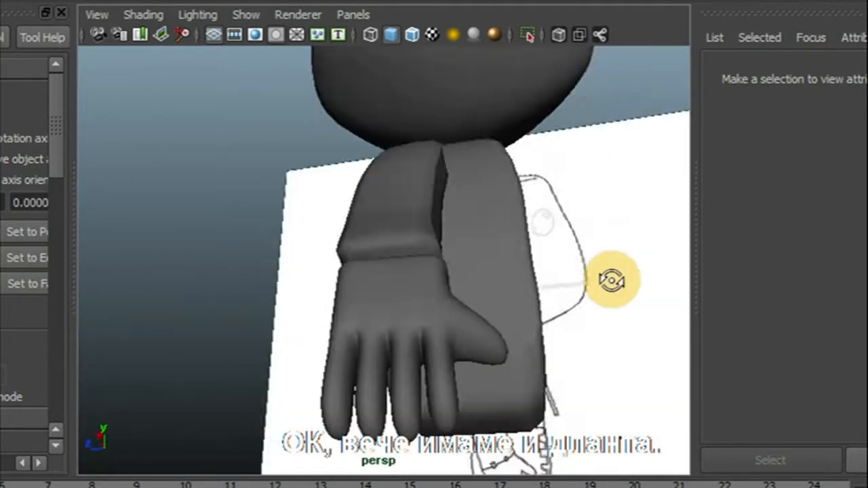
left_click_drag(610, 278, 315, 325)
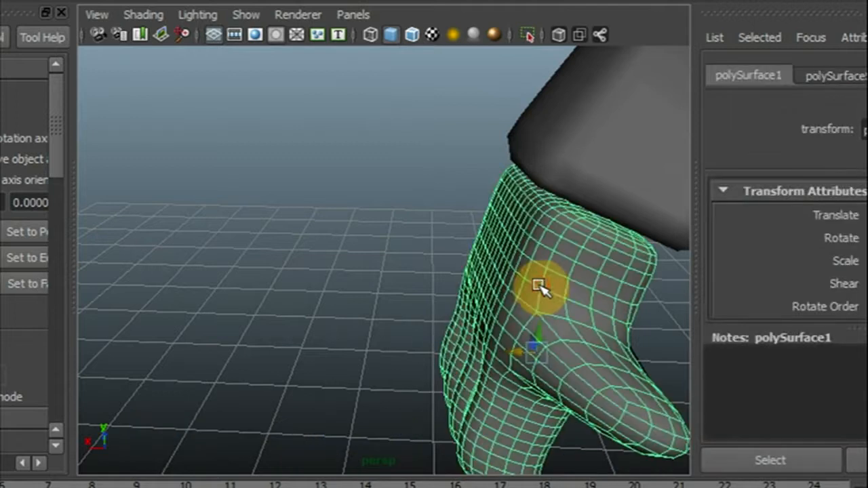
left_click(38, 8)
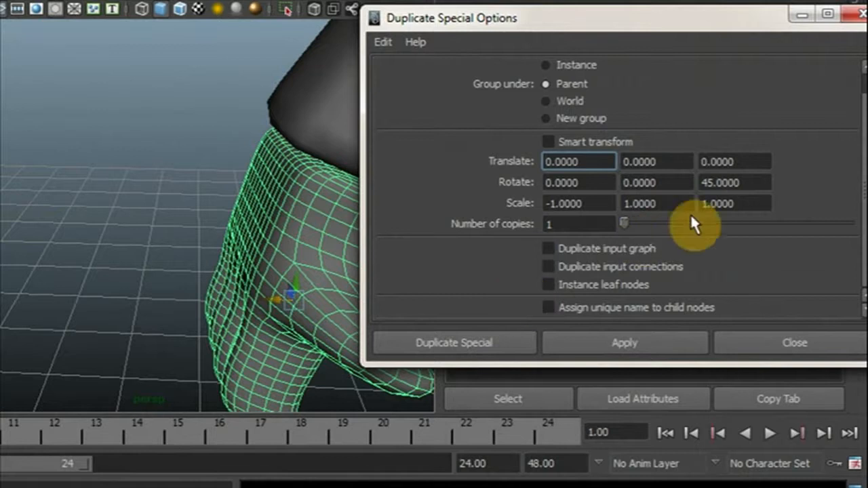
Step: Reset the Duplicate Special options, set Scale X to -1 and duplicate the hand mirrored
left_click(383, 40)
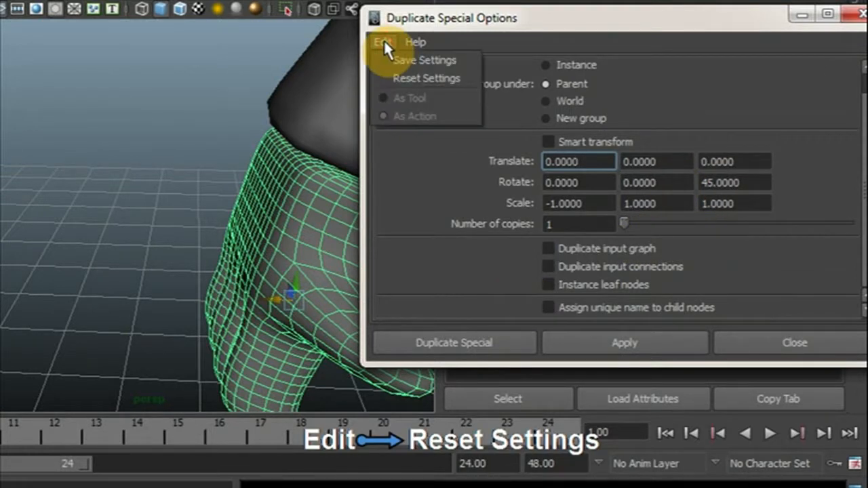
left_click(428, 78)
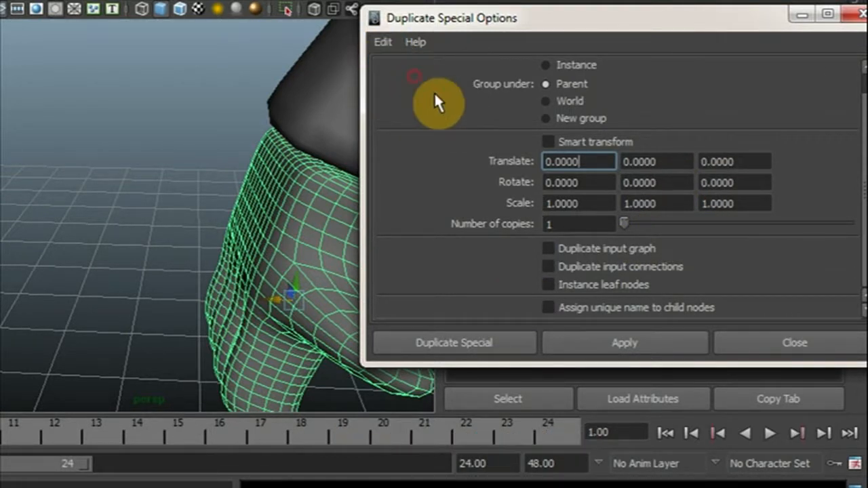
mouse_move(549, 204)
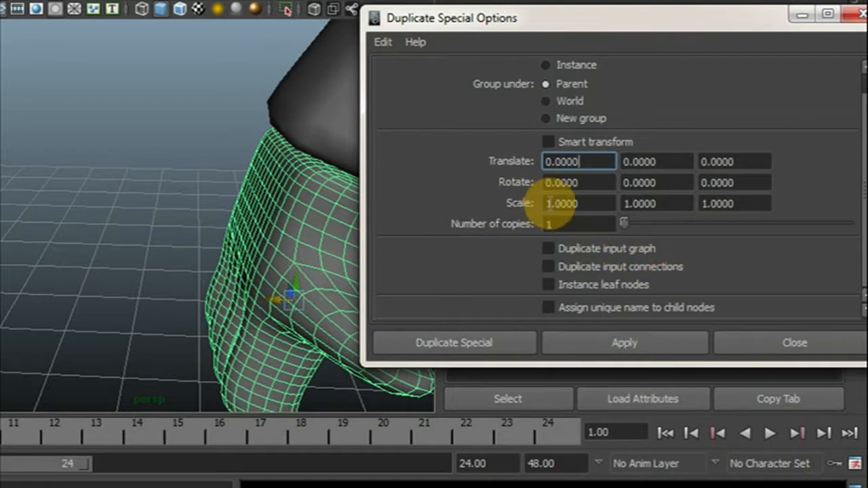
left_click(578, 203)
type("-1.0000")
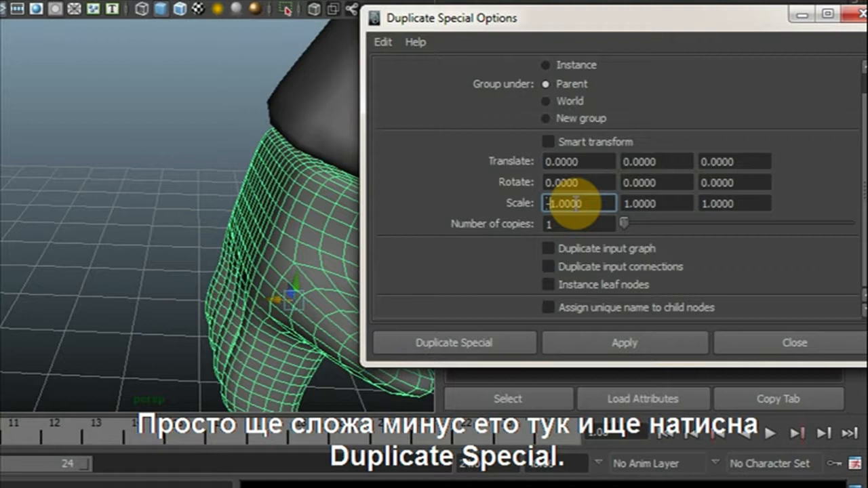
left_click(453, 342)
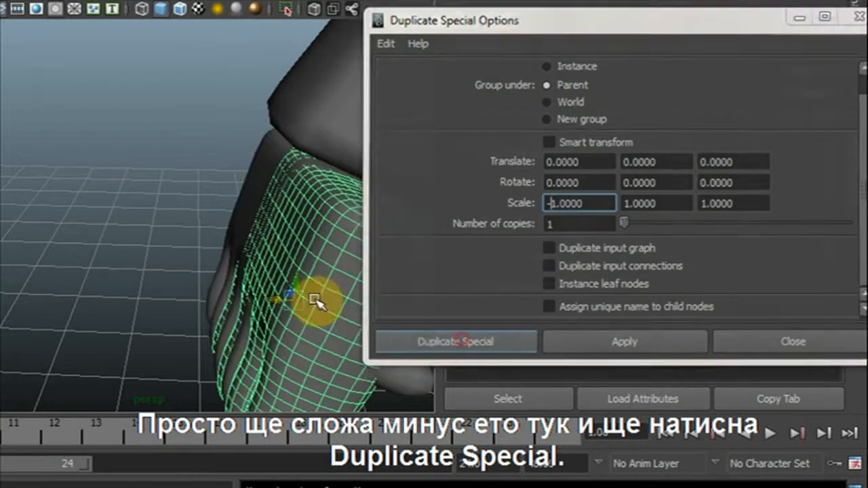
left_click(456, 342)
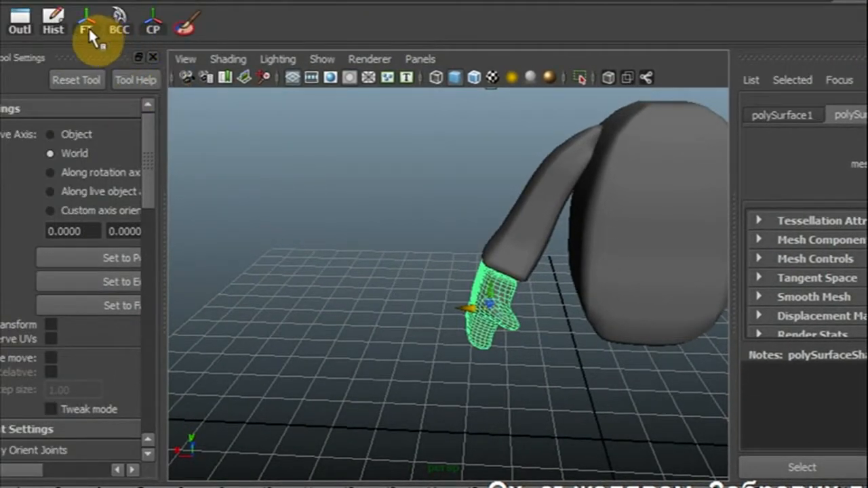
mouse_move(88, 27)
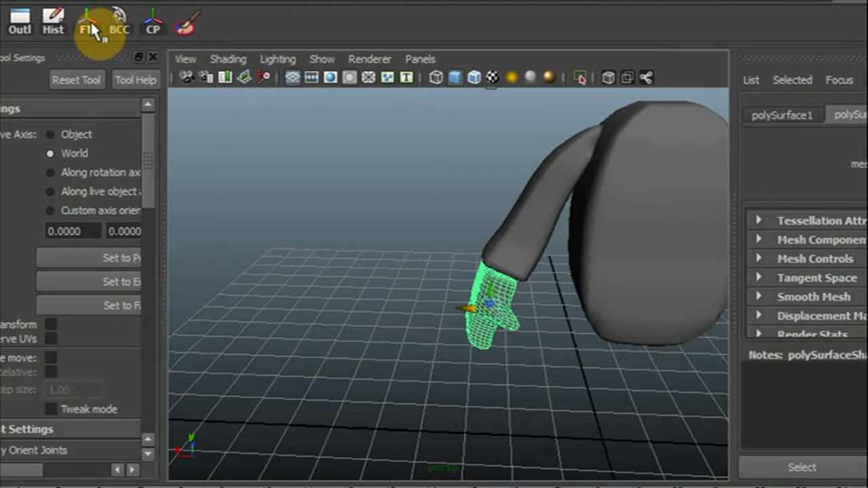
mouse_move(252, 201)
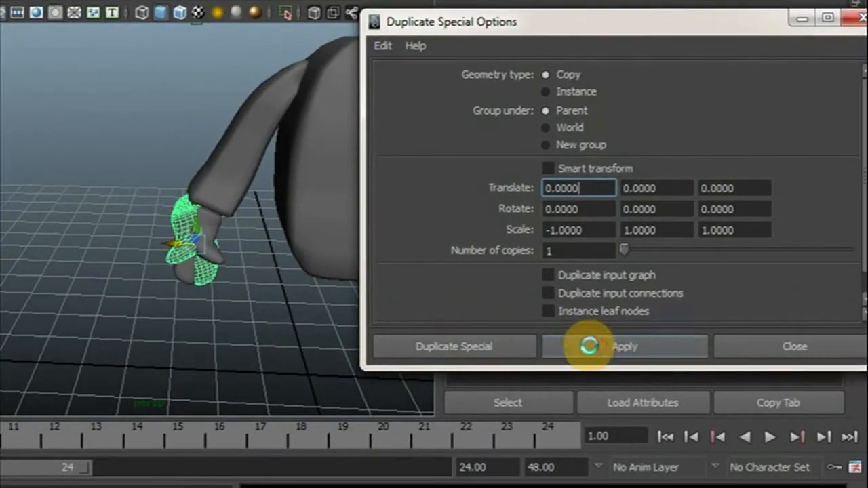
Step: Apply the -1 X scale duplication so the character gets its second hand
left_click(624, 346)
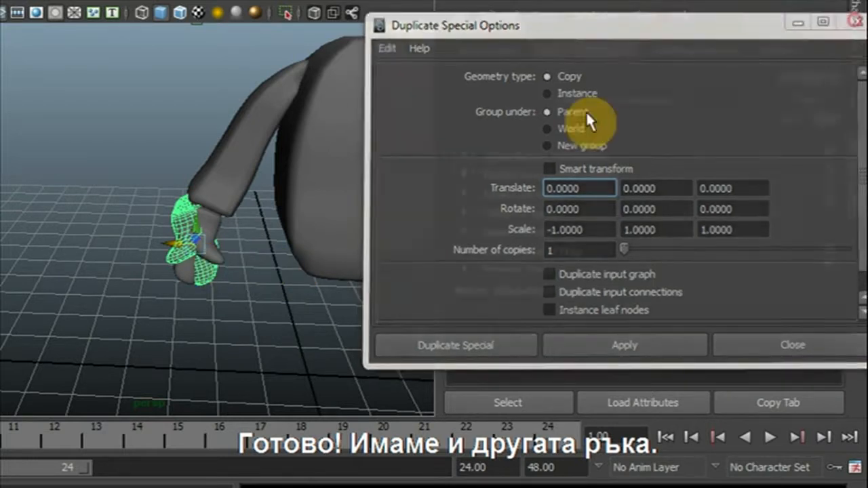